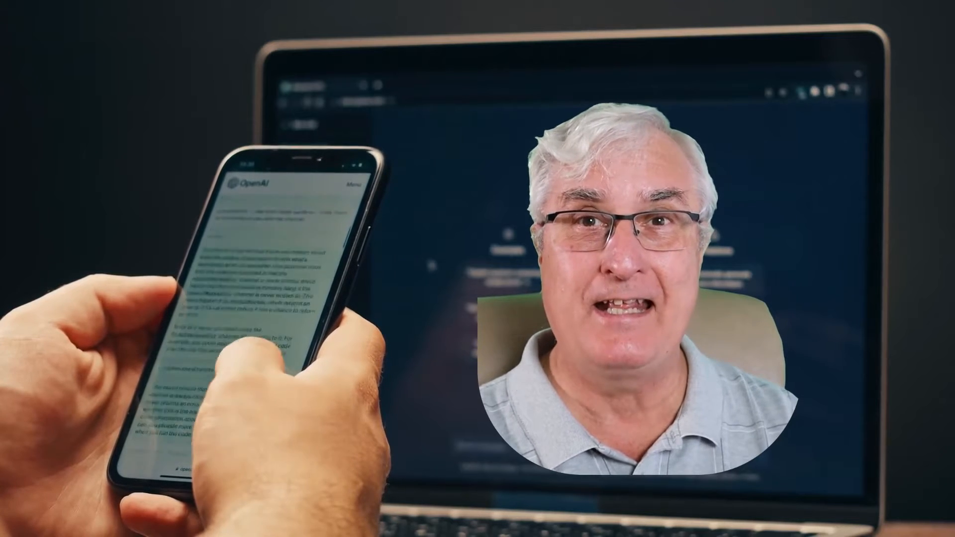
Reach chat.openai.com from the 'chatgpt' search results in Chrome
scroll("down", 3)
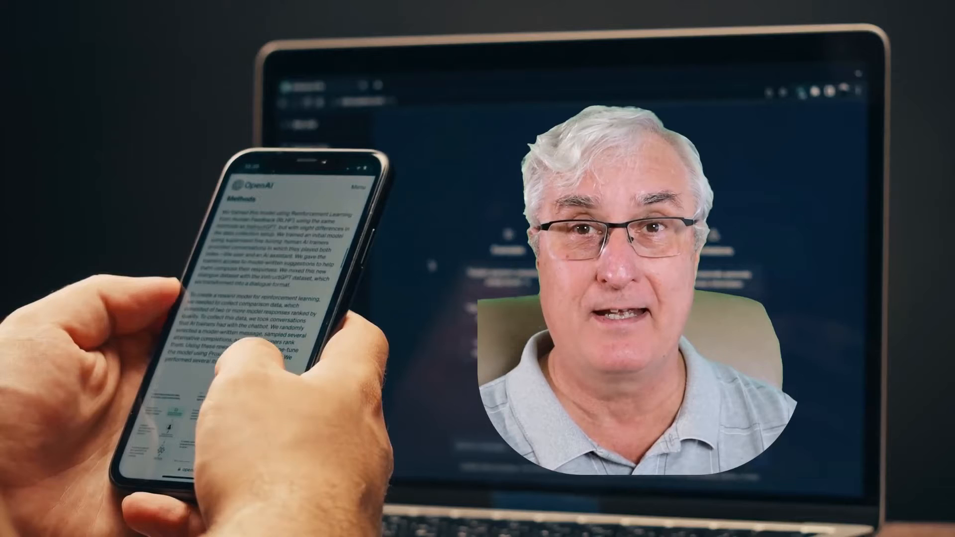
scroll("down", 3)
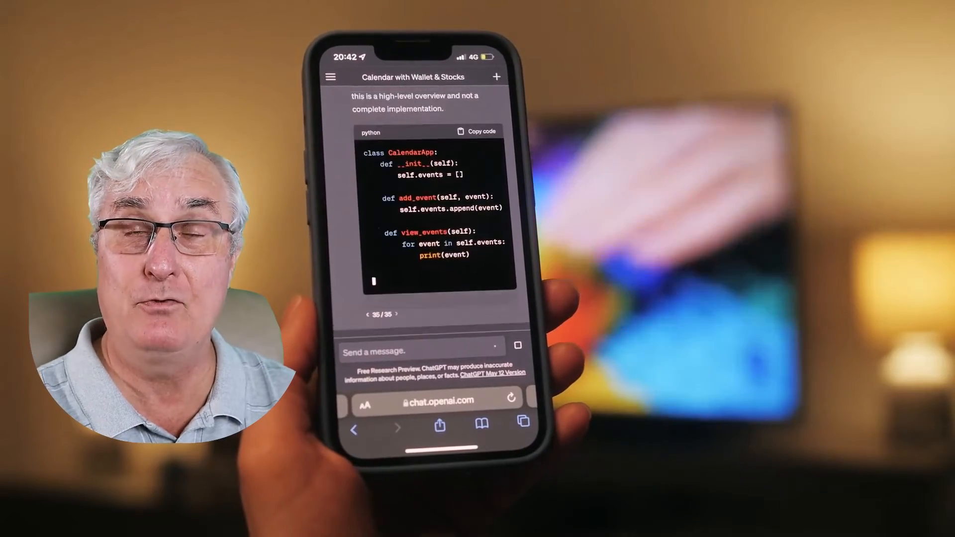
scroll("down", 3)
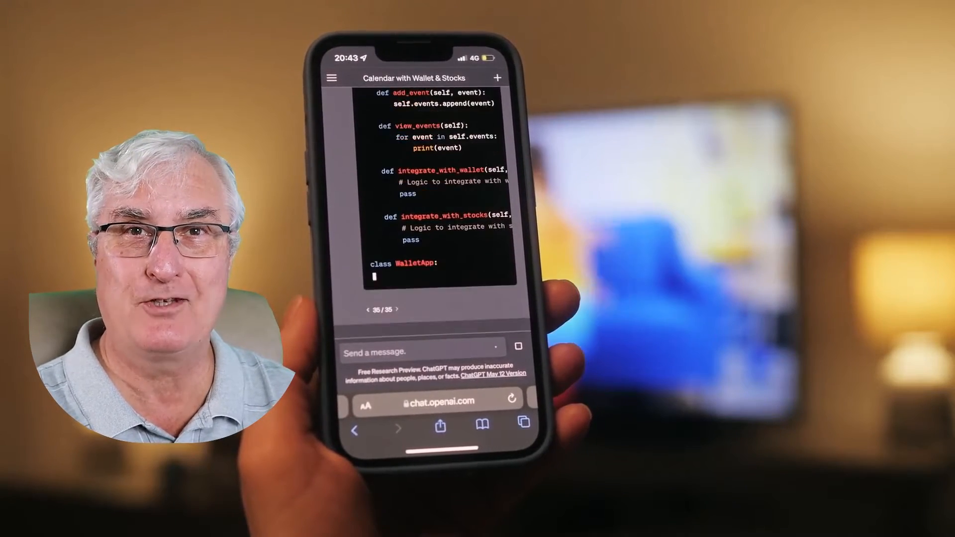
scroll("down", 3)
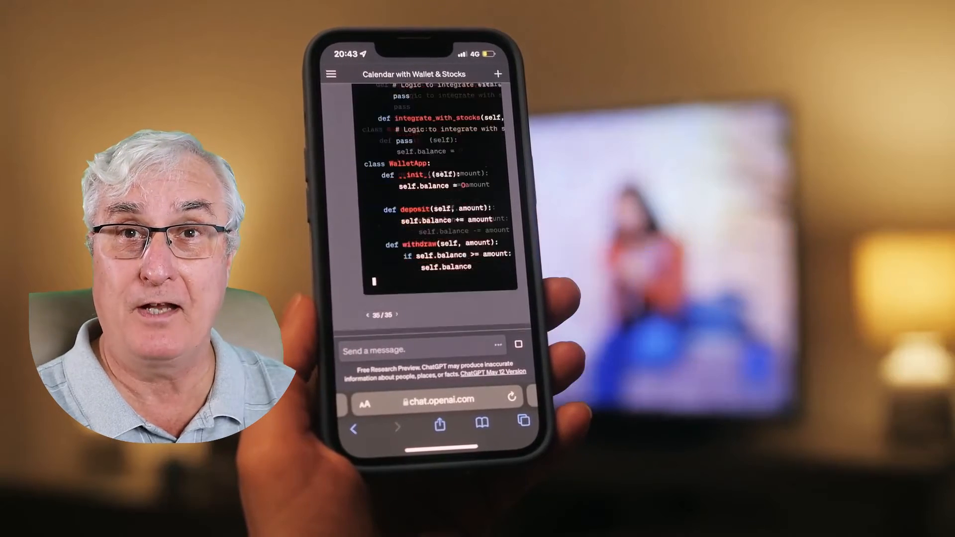
scroll("down", 3)
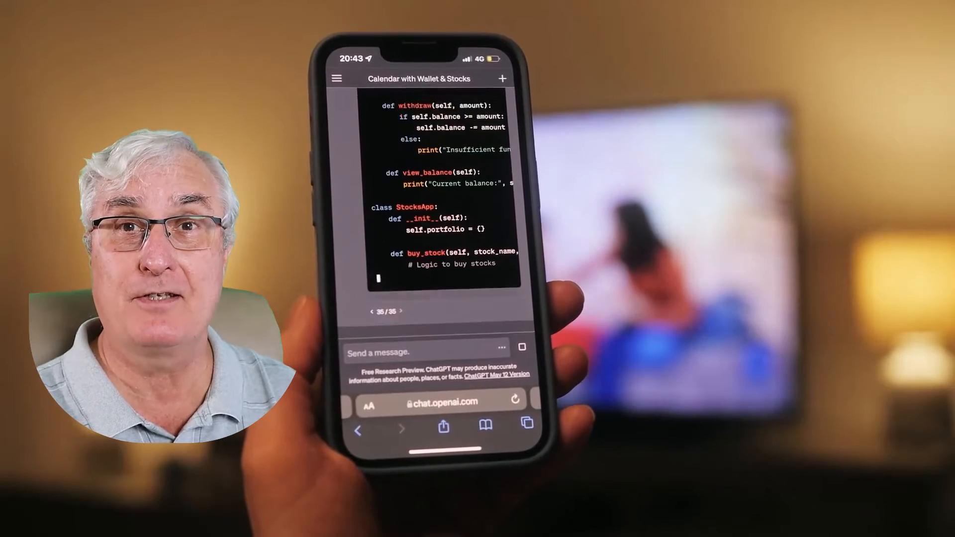
scroll("down", 3)
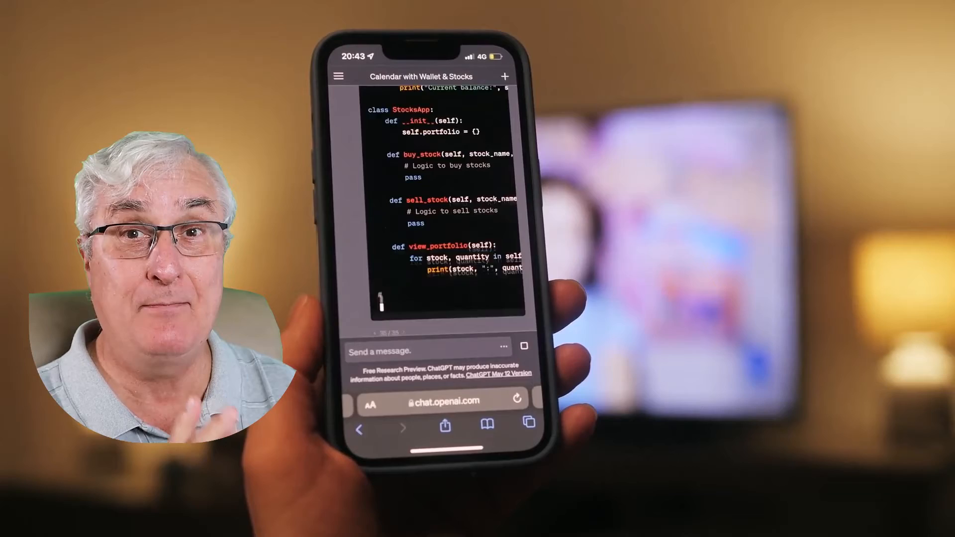
scroll("down", 3)
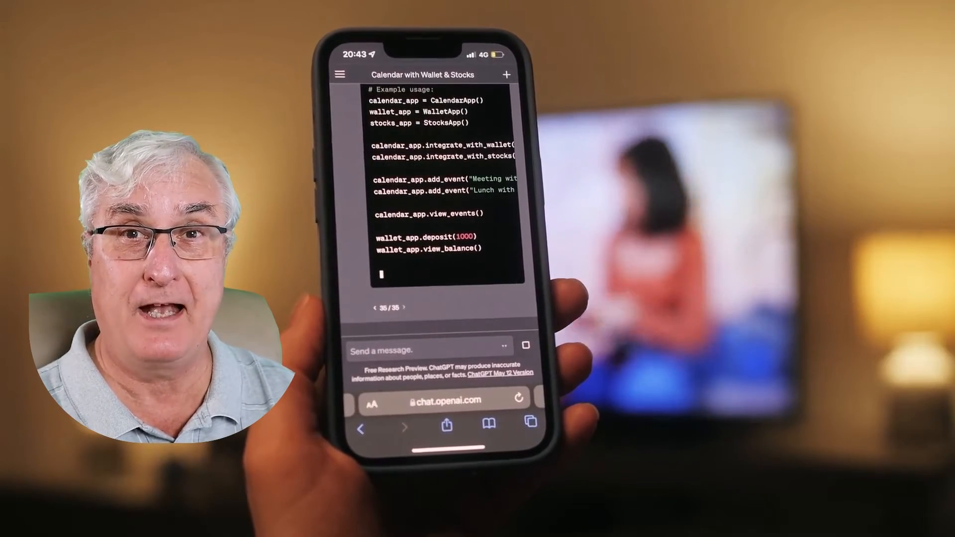
scroll("down", 3)
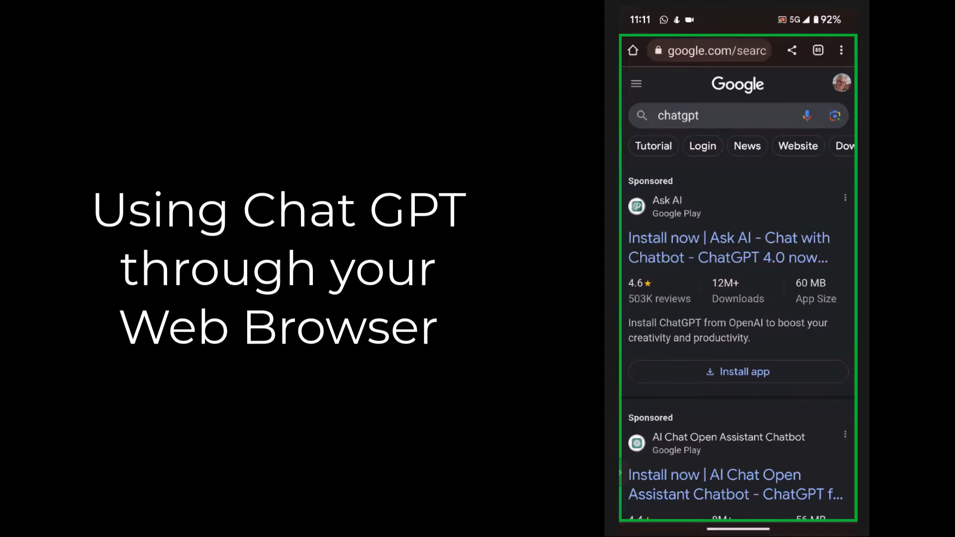
left_click(701, 145)
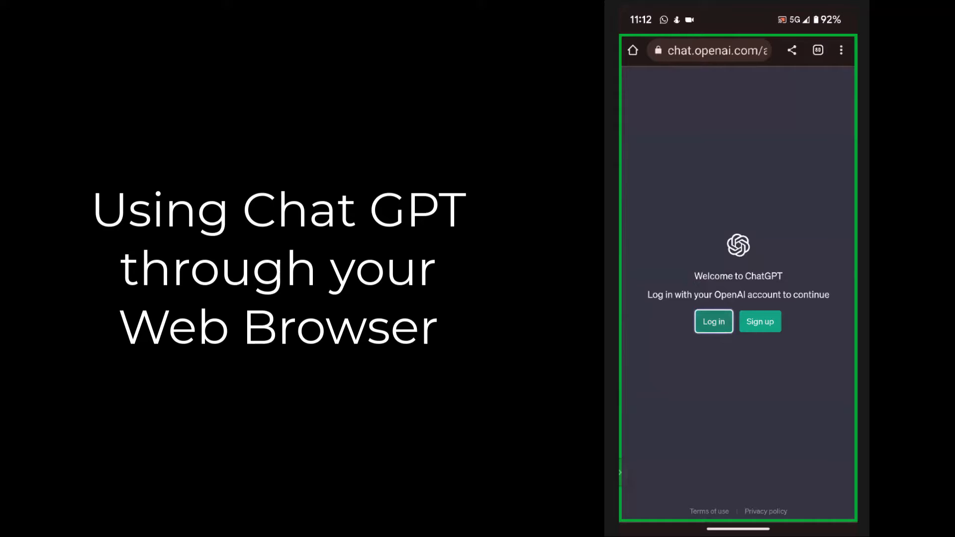
Log in to ChatGPT via Continue with Google using the listed Google account
left_click(712, 321)
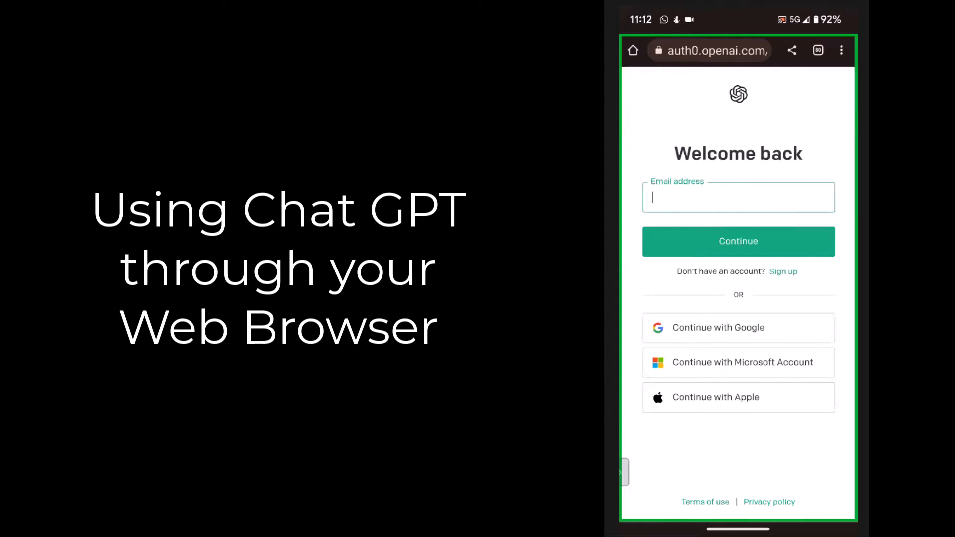
left_click(737, 327)
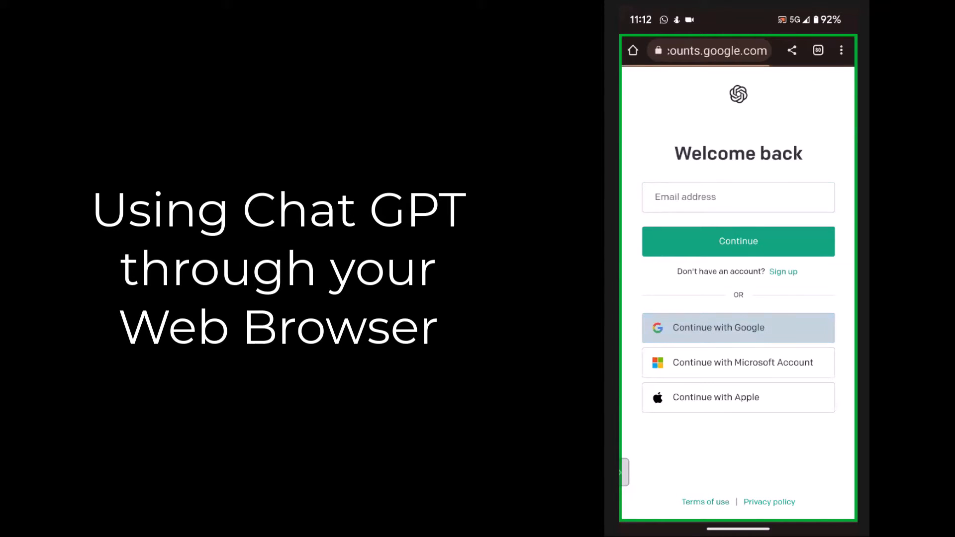
left_click(737, 328)
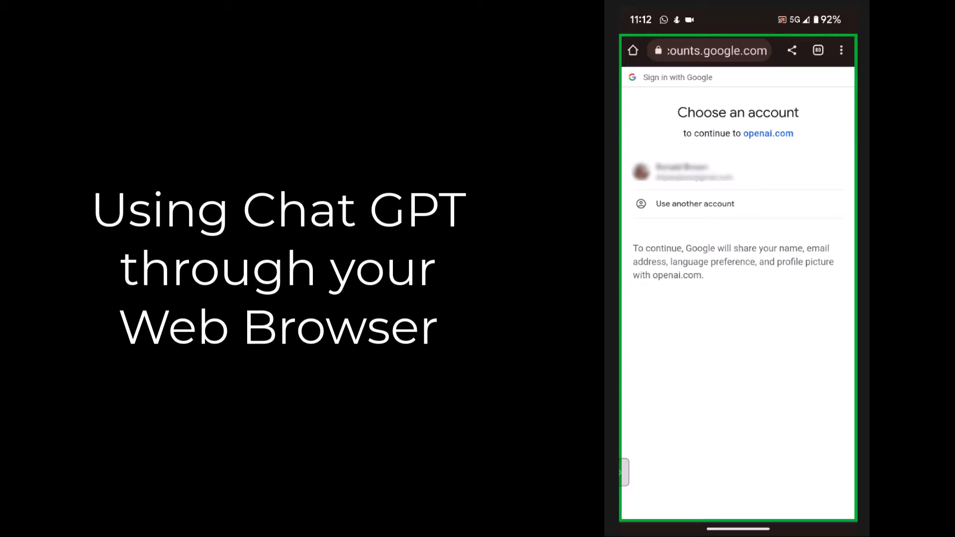
left_click(683, 172)
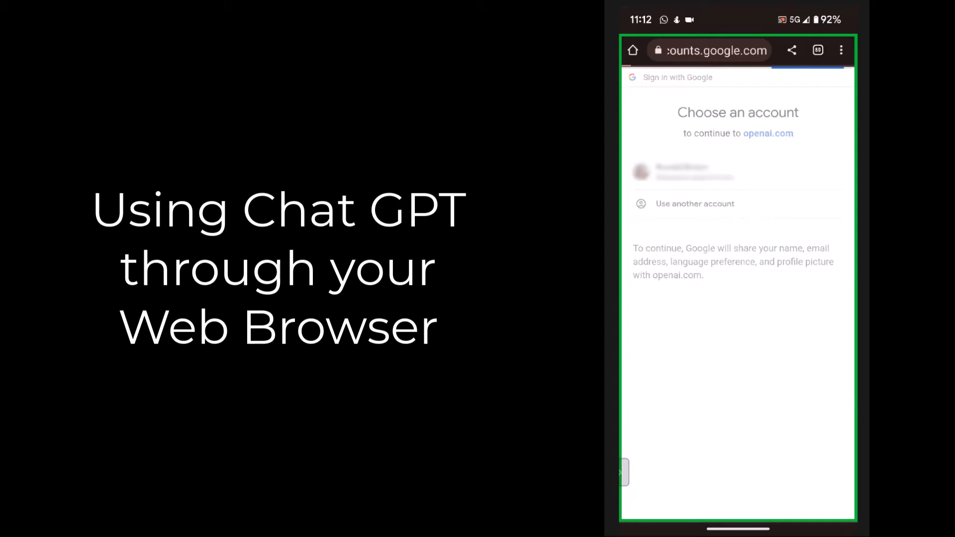
left_click(682, 172)
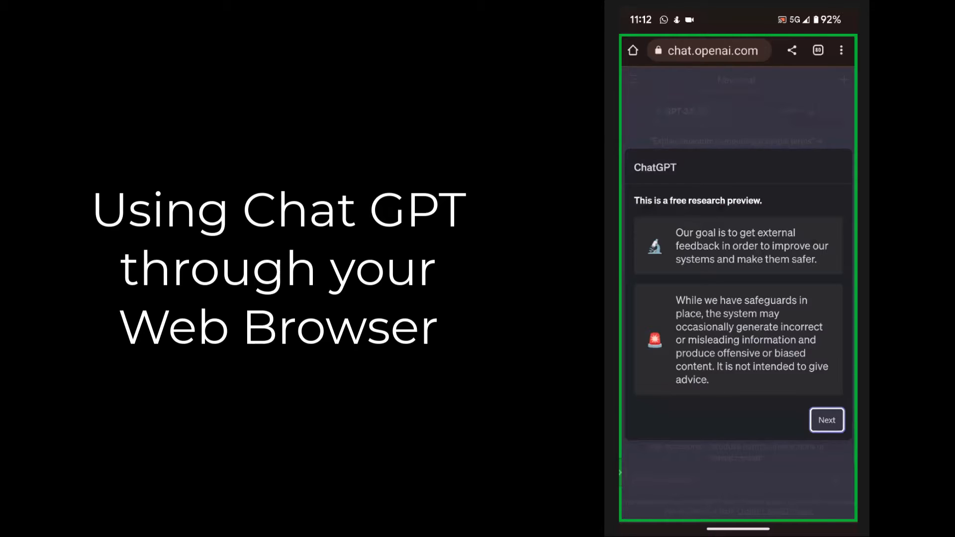
Pass the research preview and data collection notices with Next, Next, Done to reach the new chat
left_click(826, 420)
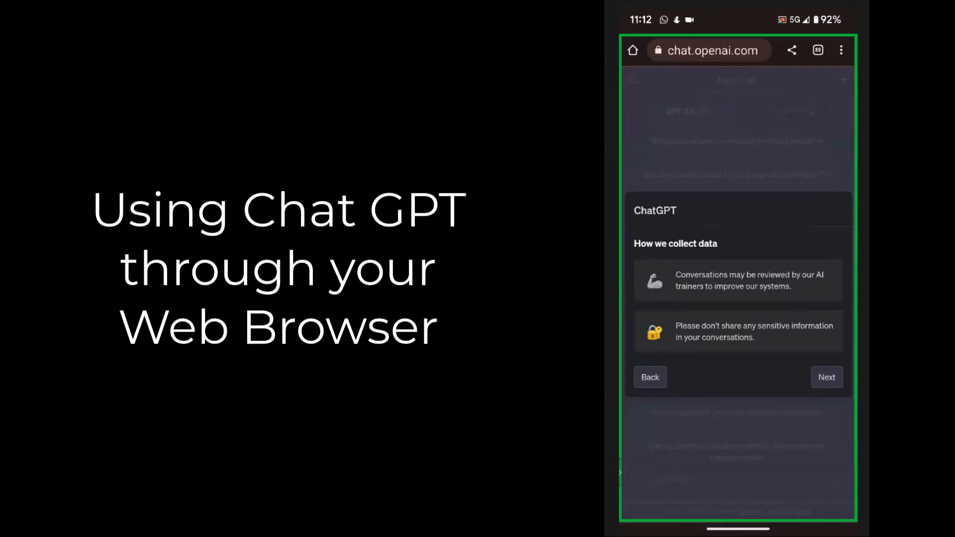
left_click(826, 376)
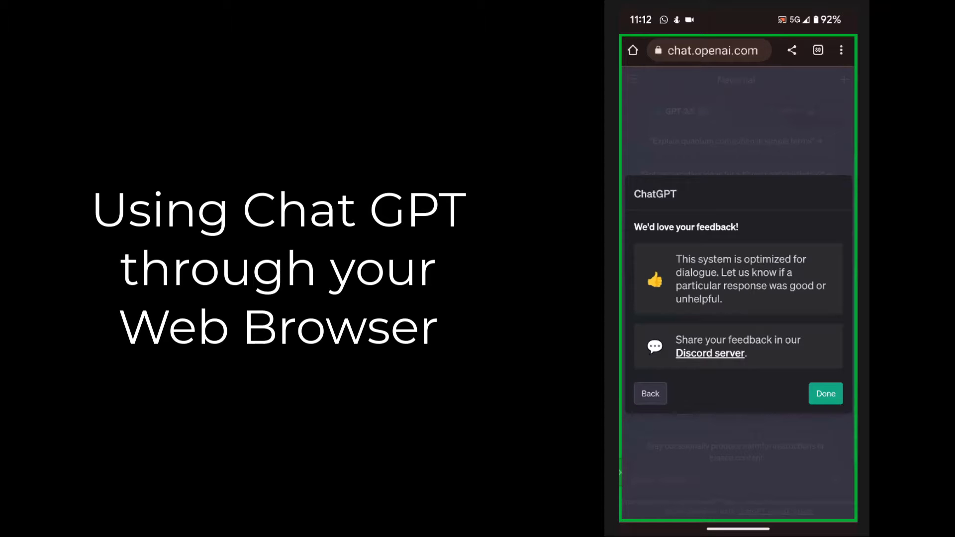
left_click(826, 394)
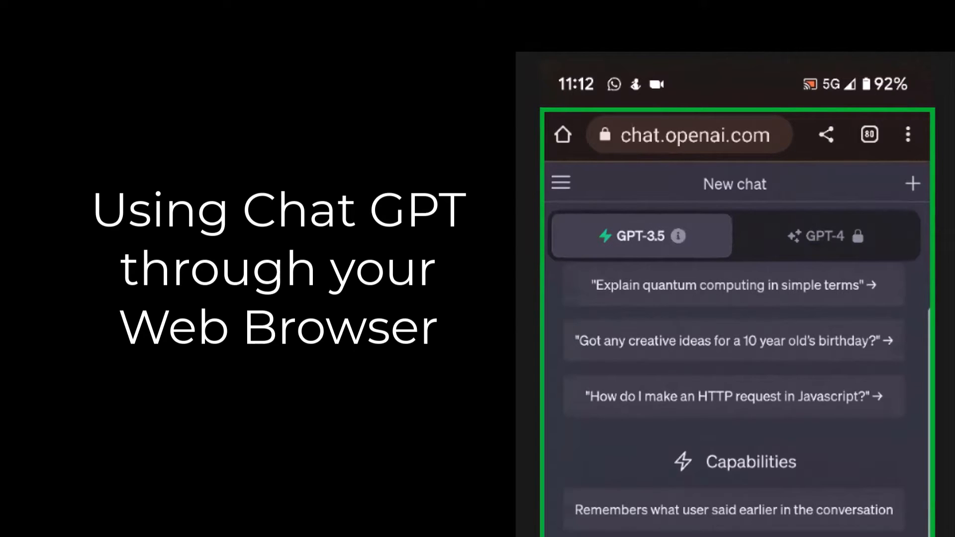
left_click(823, 236)
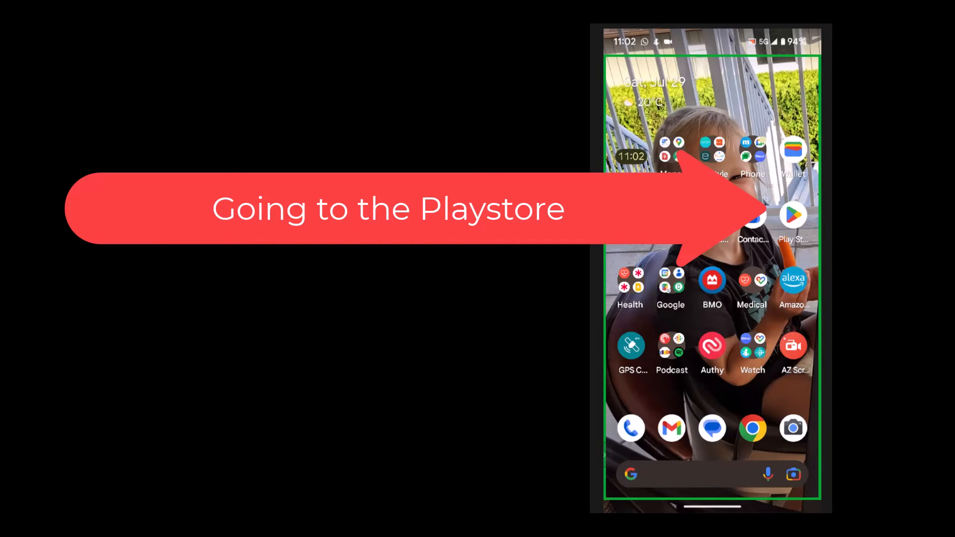
Install the official ChatGPT app from Play Store and launch it once Install changes to Open
left_click(793, 215)
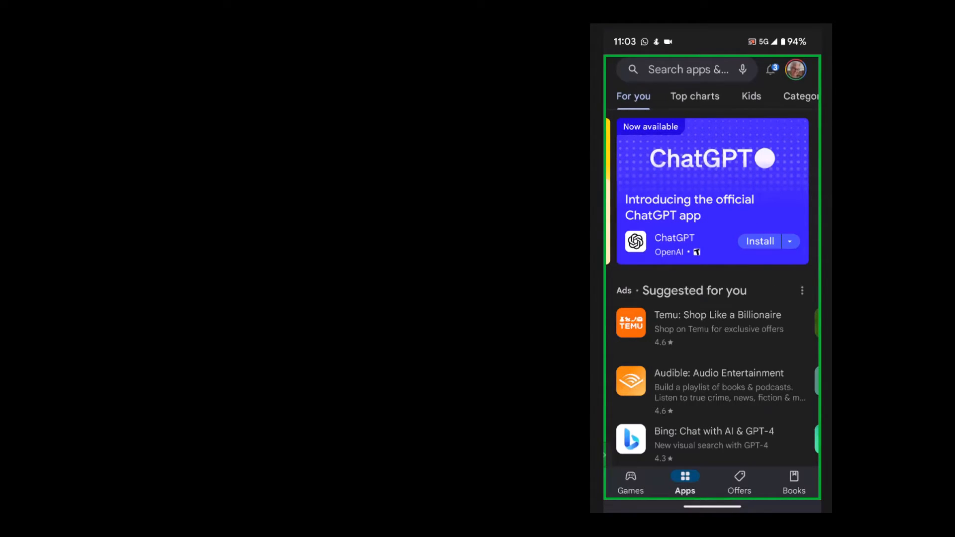
left_click(759, 240)
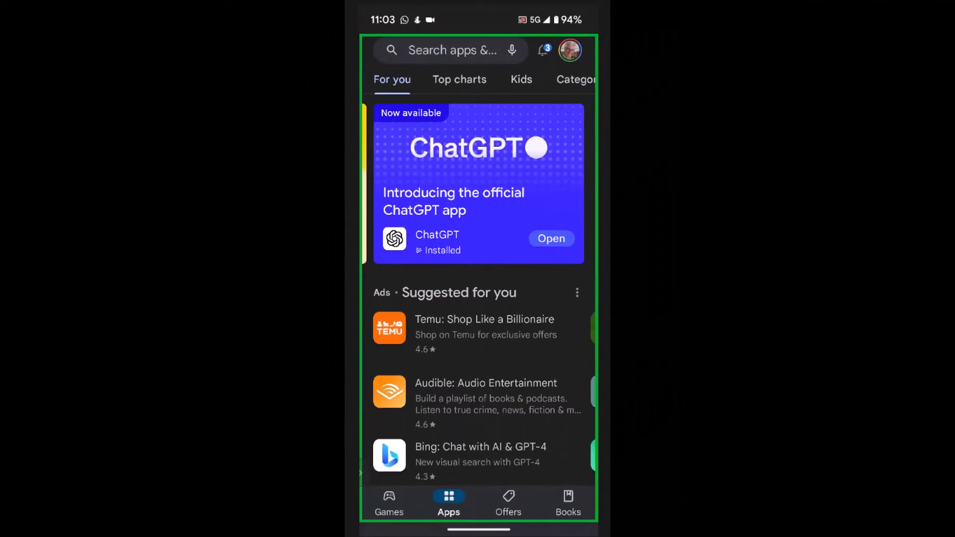
left_click(550, 238)
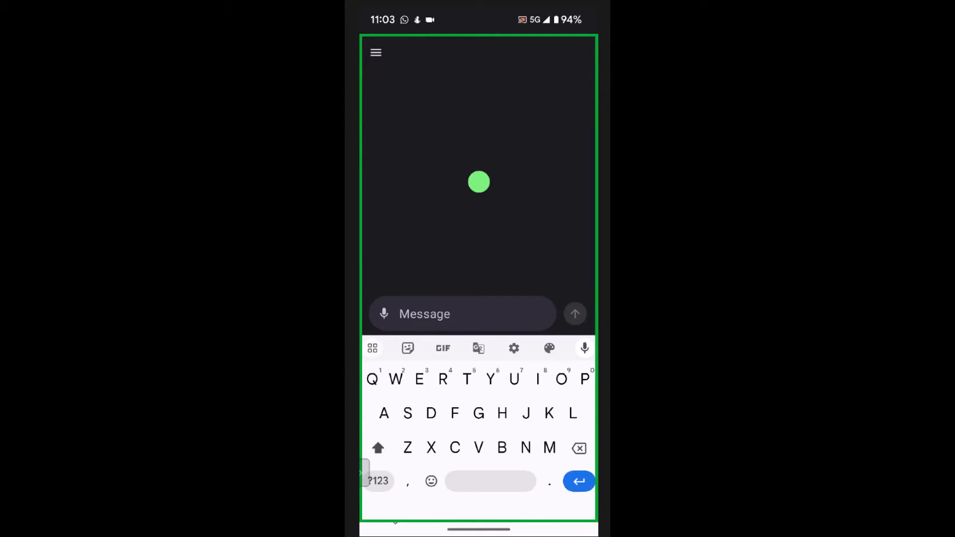
Show the app's navigation panel and enter Settings, with the account on the Free Plan
left_click(376, 53)
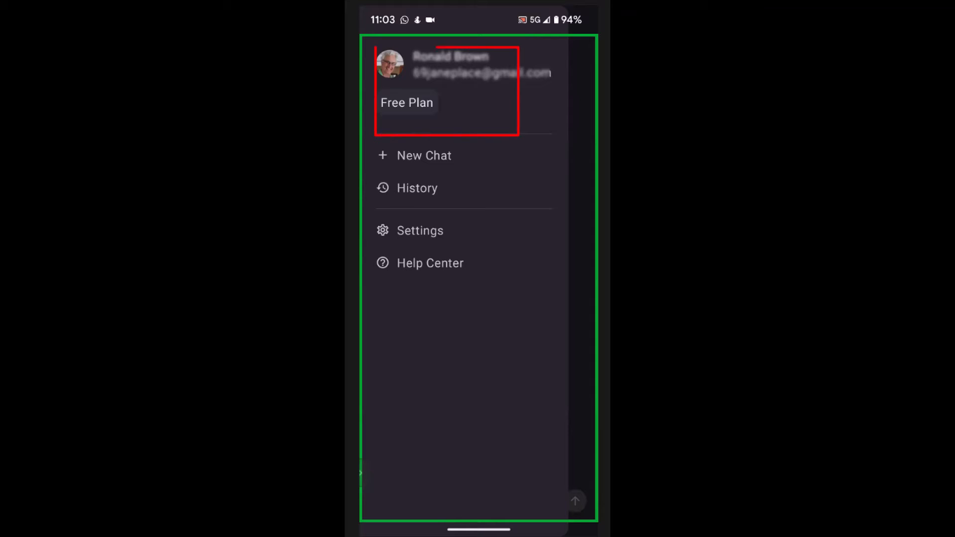
left_click(420, 230)
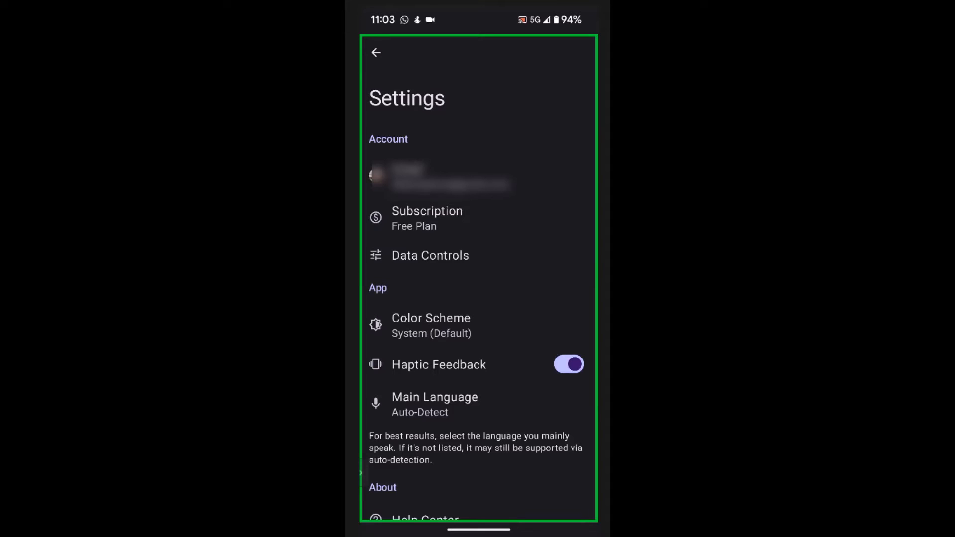
Review the Subscription and Data Controls pages, leaving both at their defaults
left_click(427, 218)
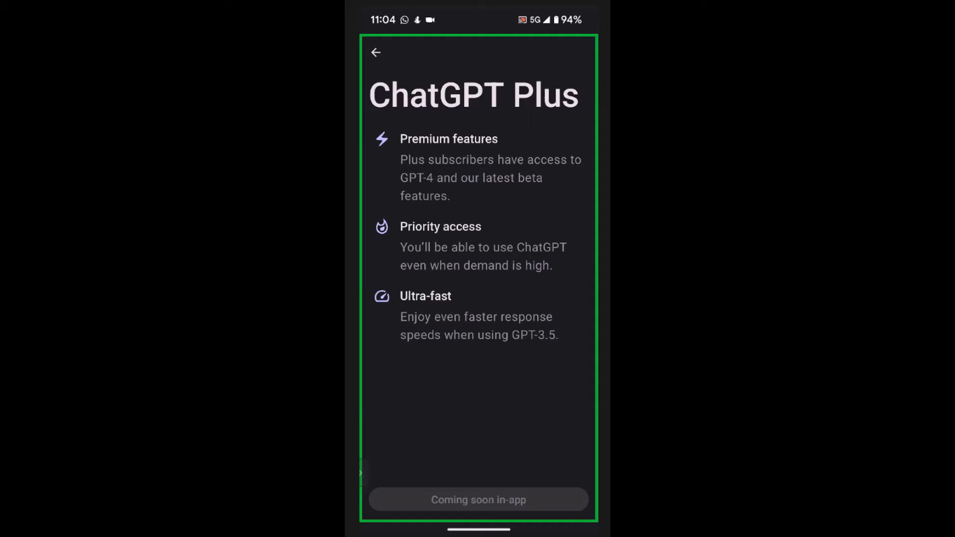
left_click(376, 52)
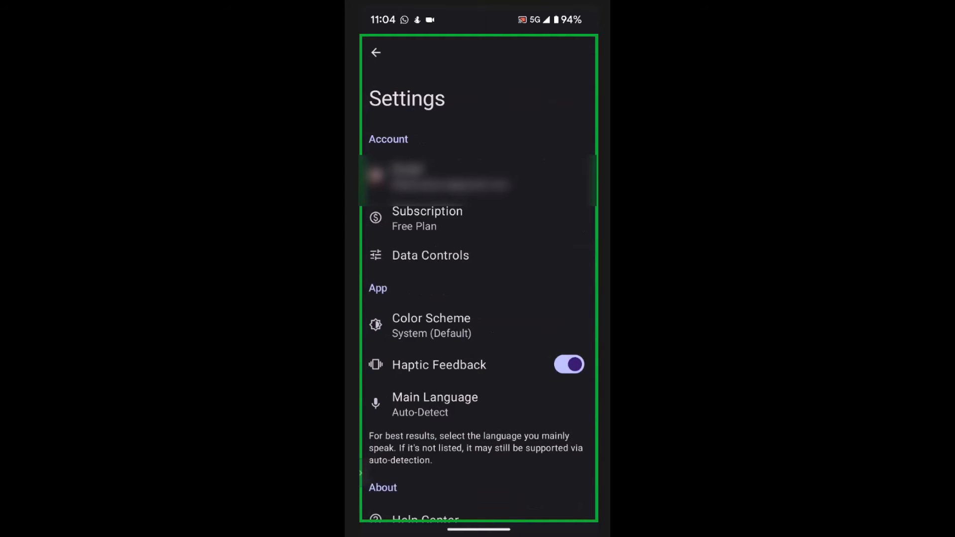
left_click(429, 255)
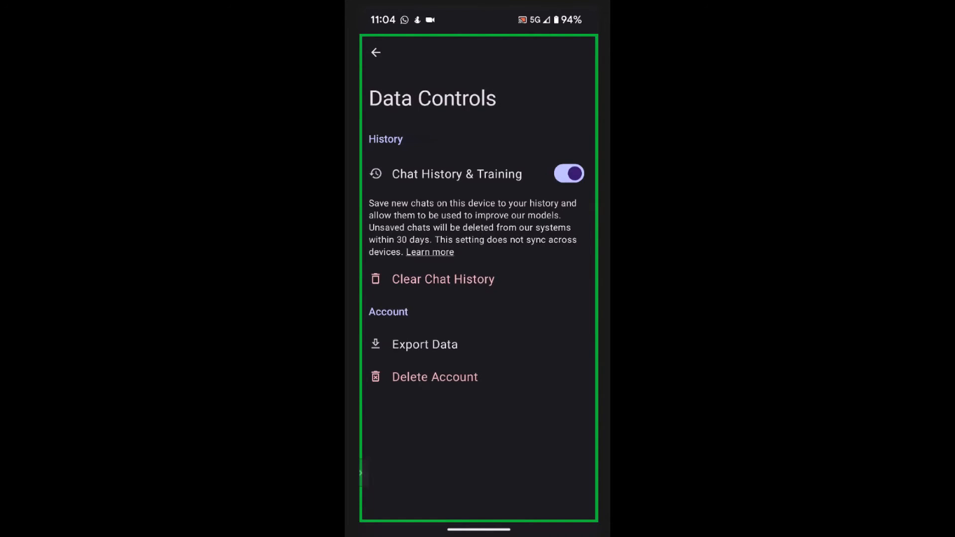
left_click(425, 344)
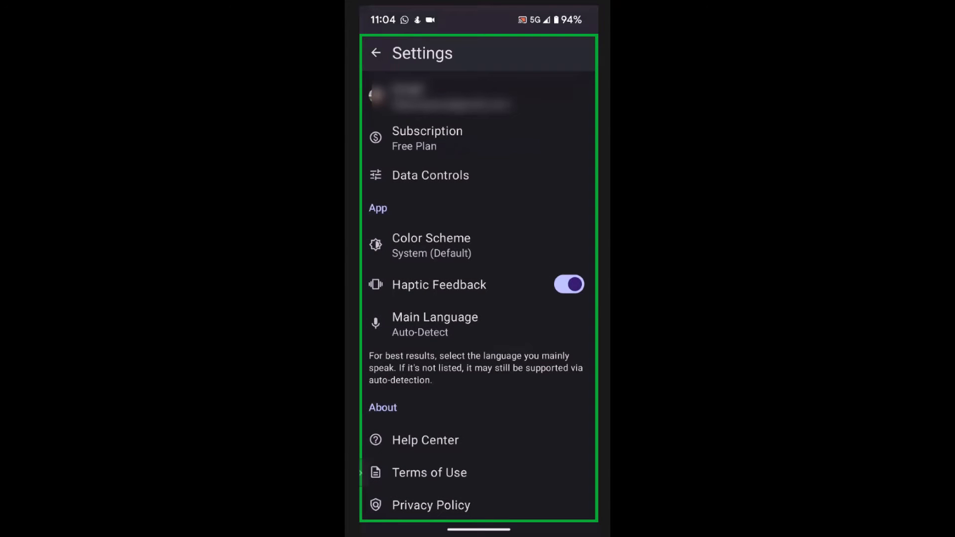
Review the Color Scheme and Main Language choices without changing them
left_click(431, 244)
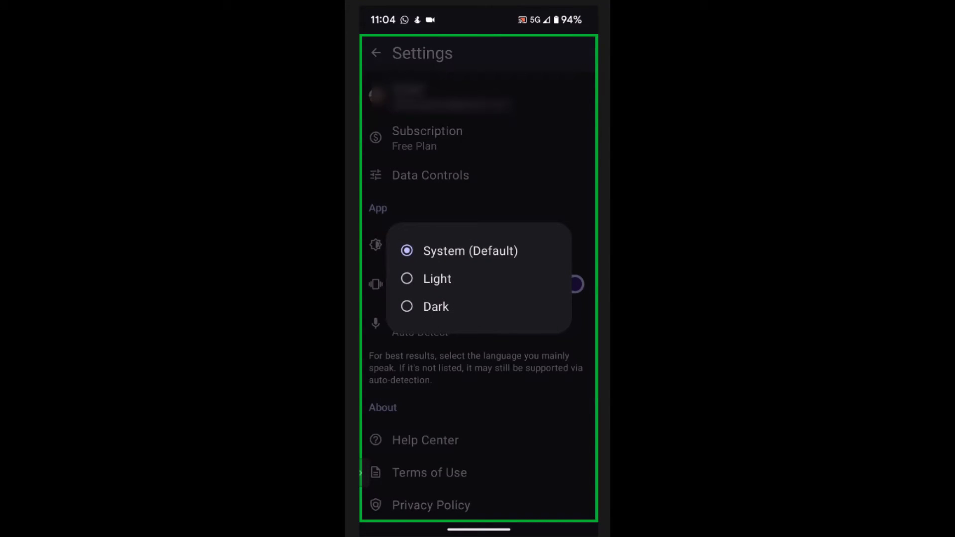
left_click(468, 251)
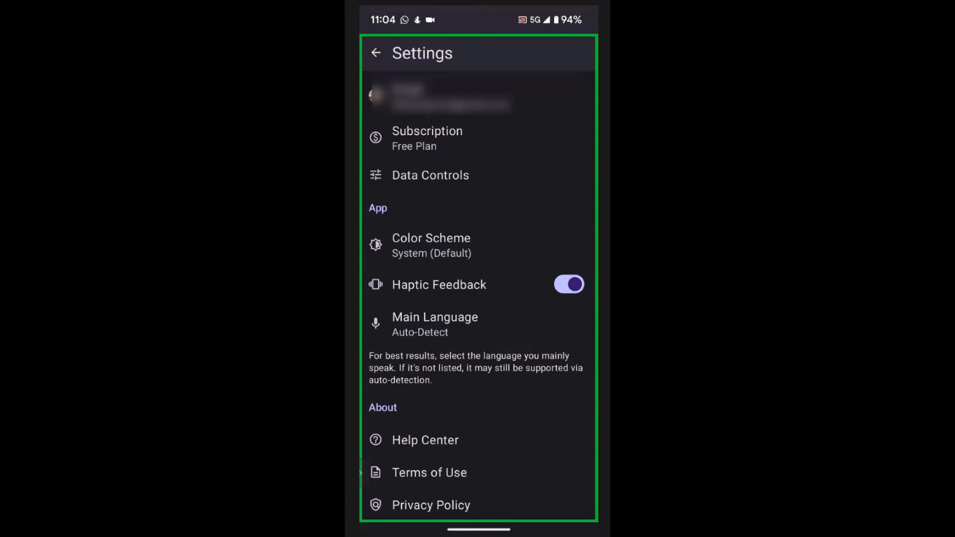
left_click(434, 324)
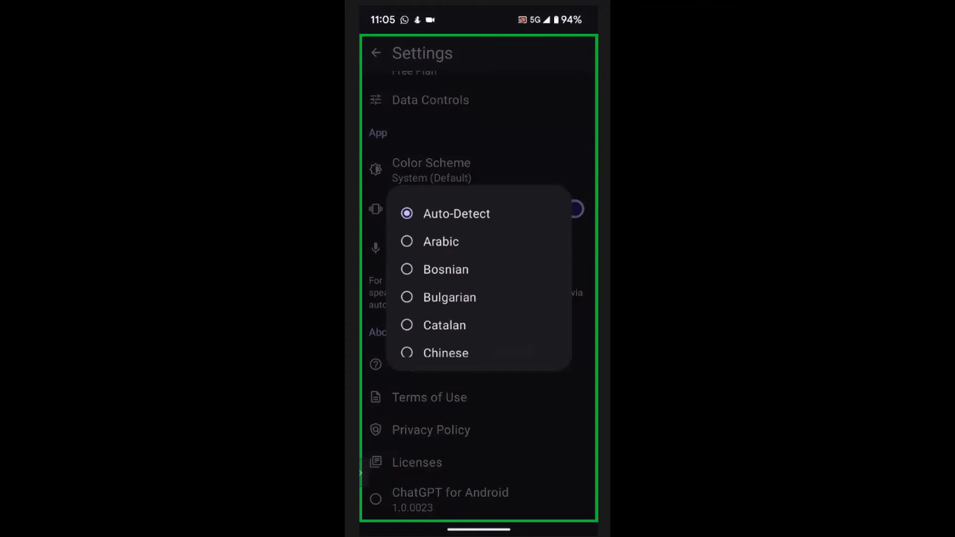
left_click(456, 213)
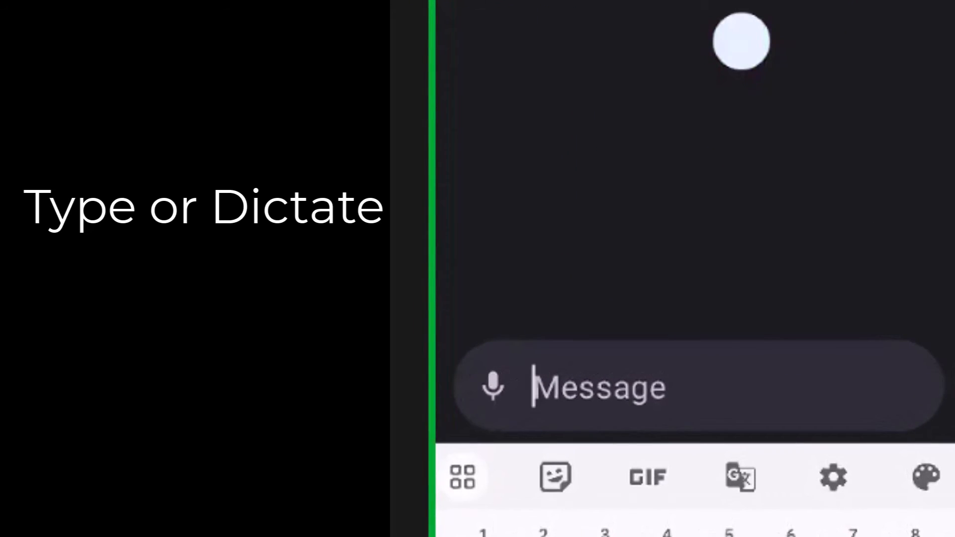
Send '5 important things to stay healthy' and read the full numbered answer
type("5 important t")
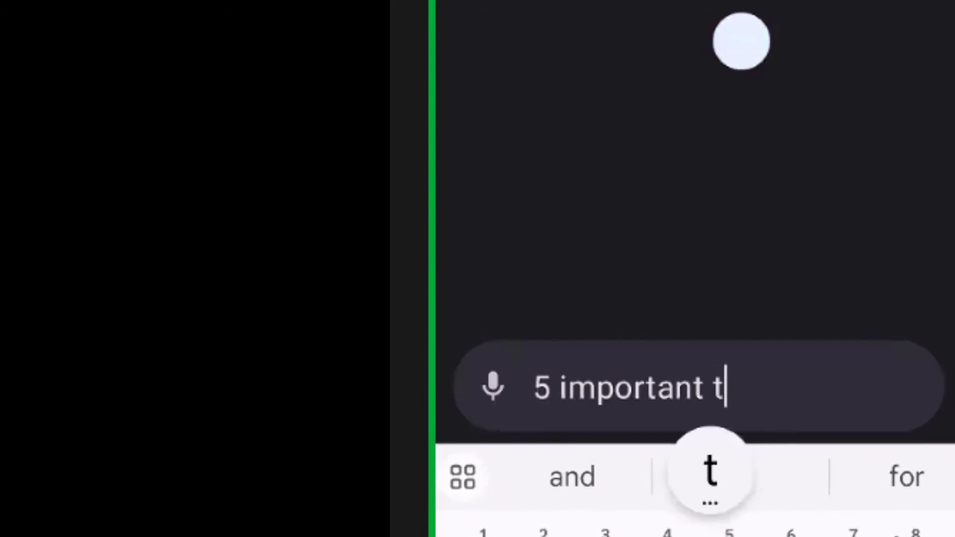
type("hi")
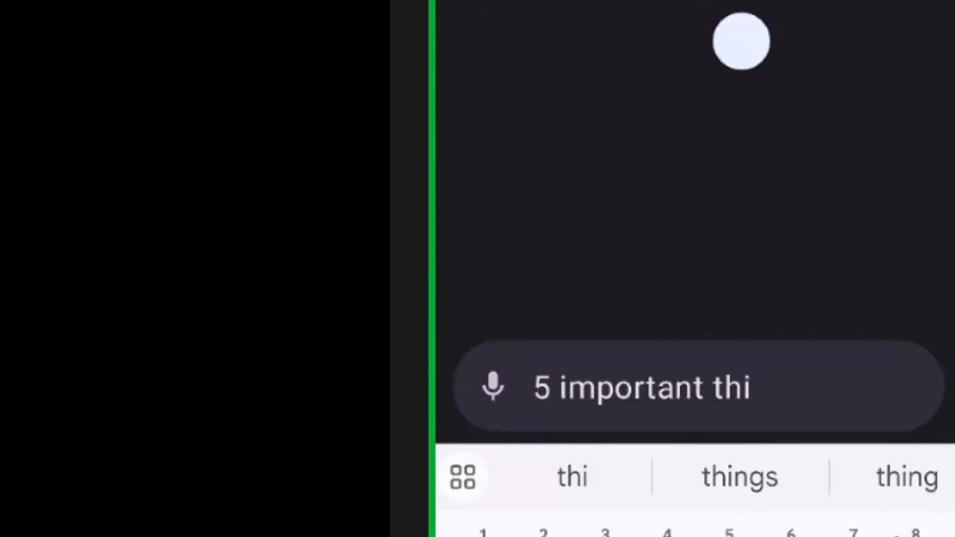
left_click(739, 476)
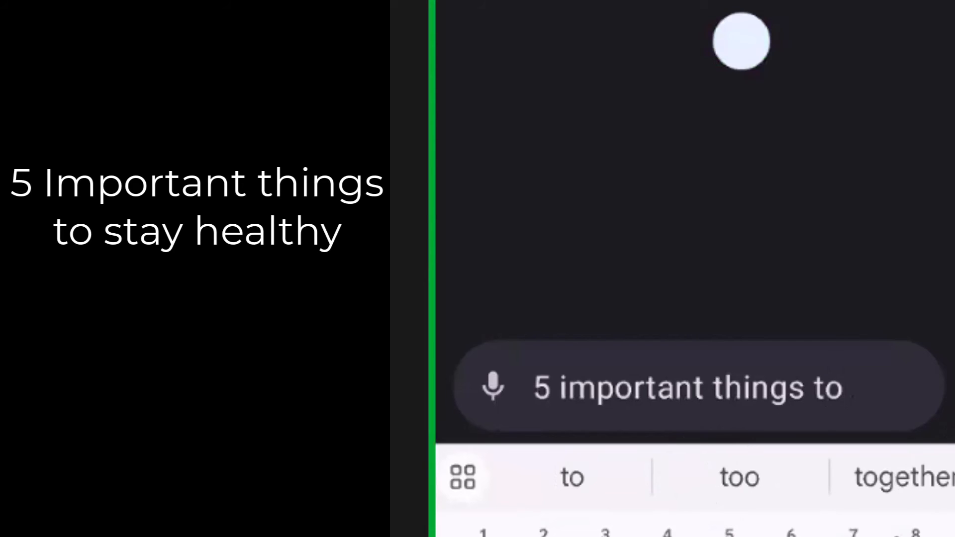
type("d")
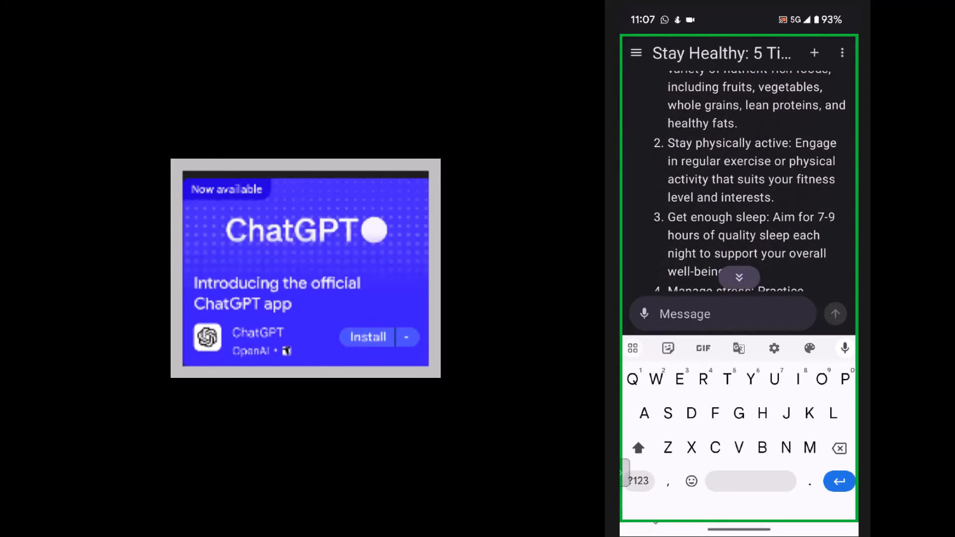
scroll("down", 3)
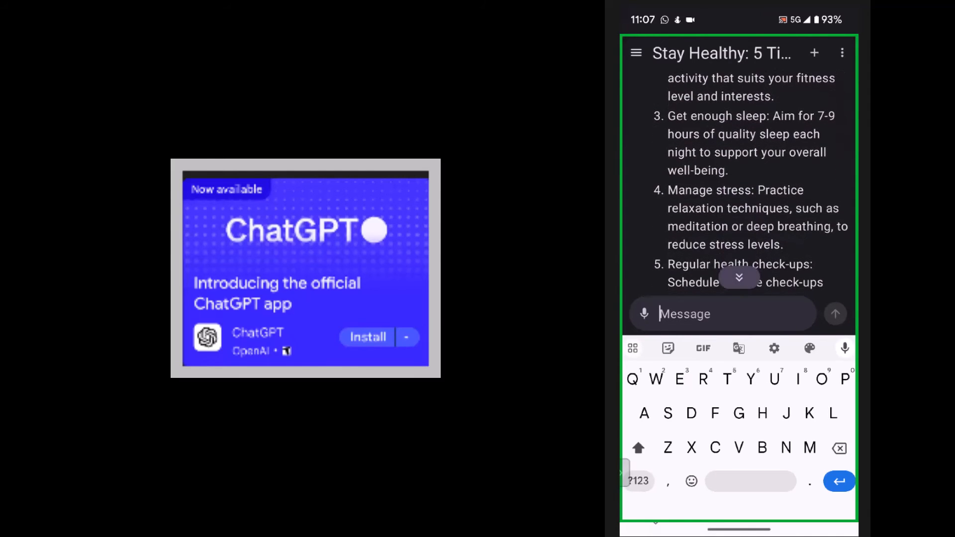
scroll("down", 3)
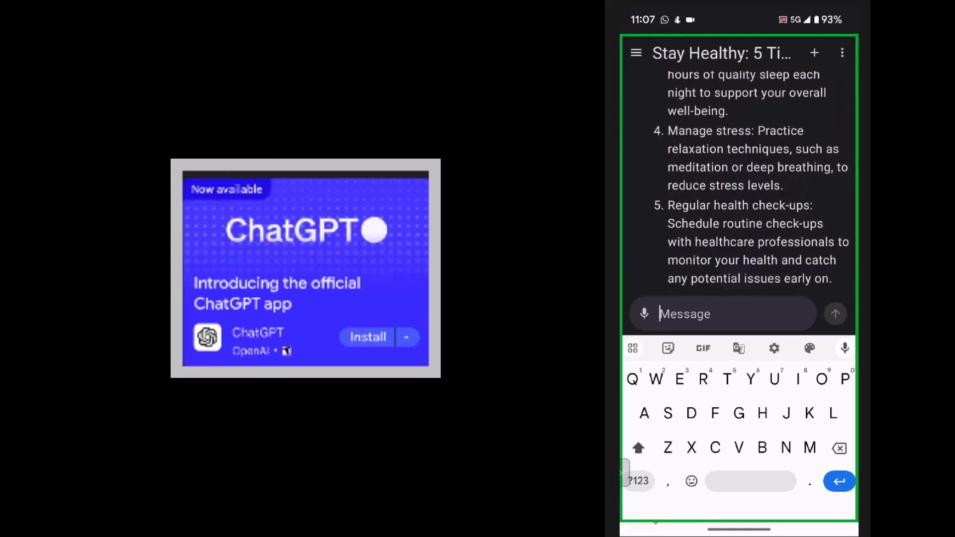